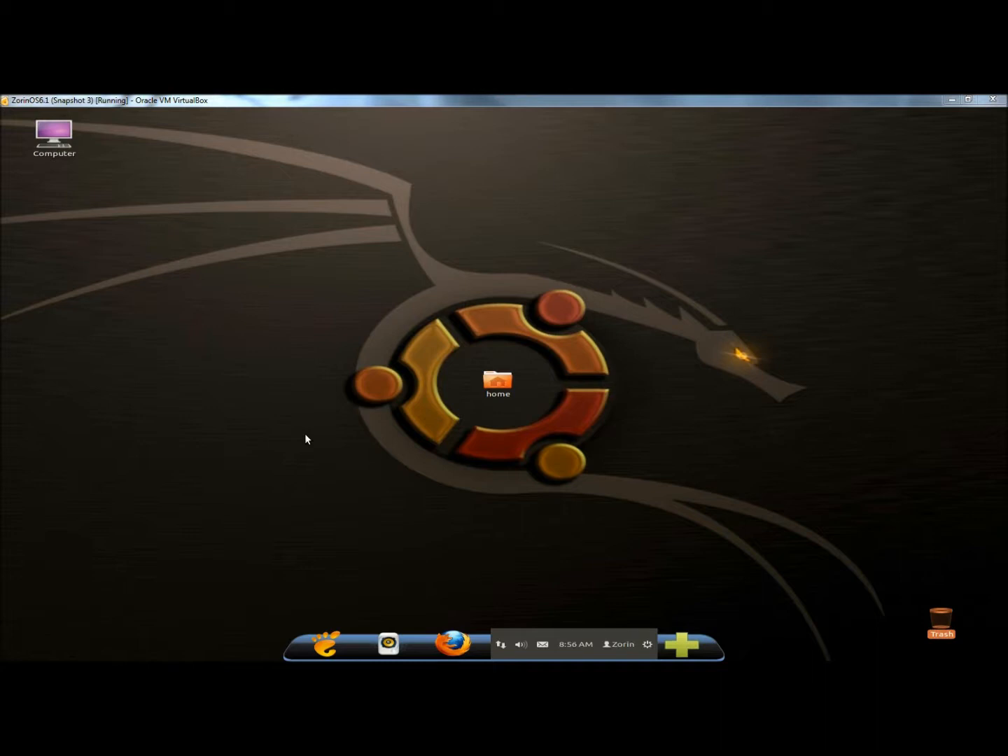
{"action": "mouse_move", "coordinate": [492, 395]}
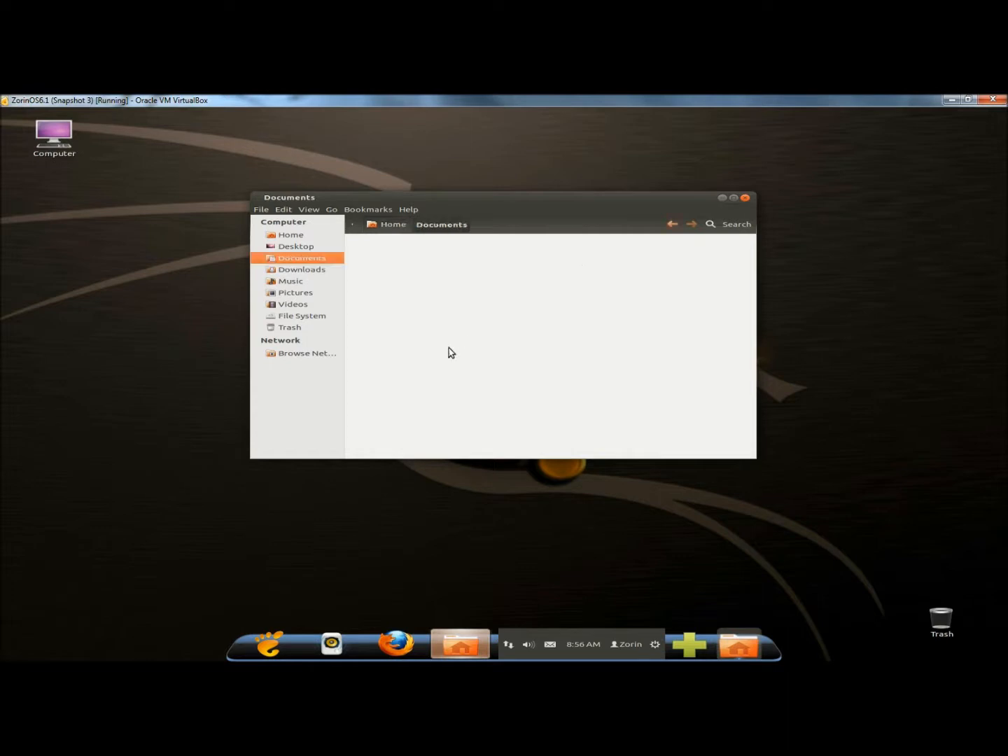
{"action": "mouse_move", "coordinate": [403, 251]}
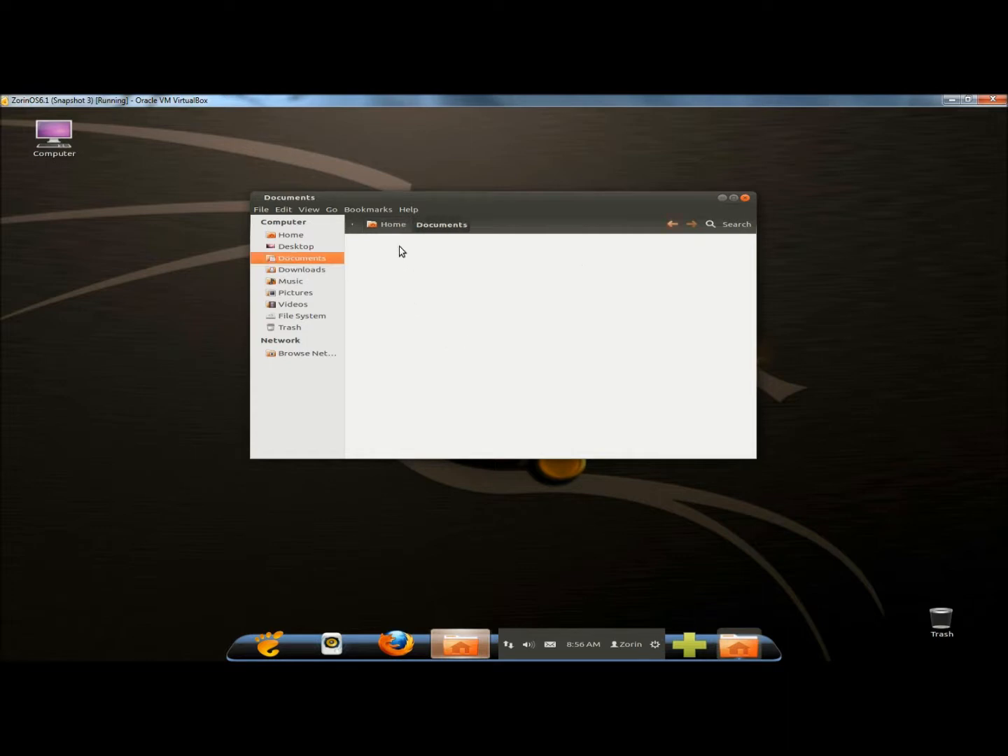
- Create a folder named 'new' in the empty Documents folder
{"action": "right_click", "coordinate": [402, 252]}
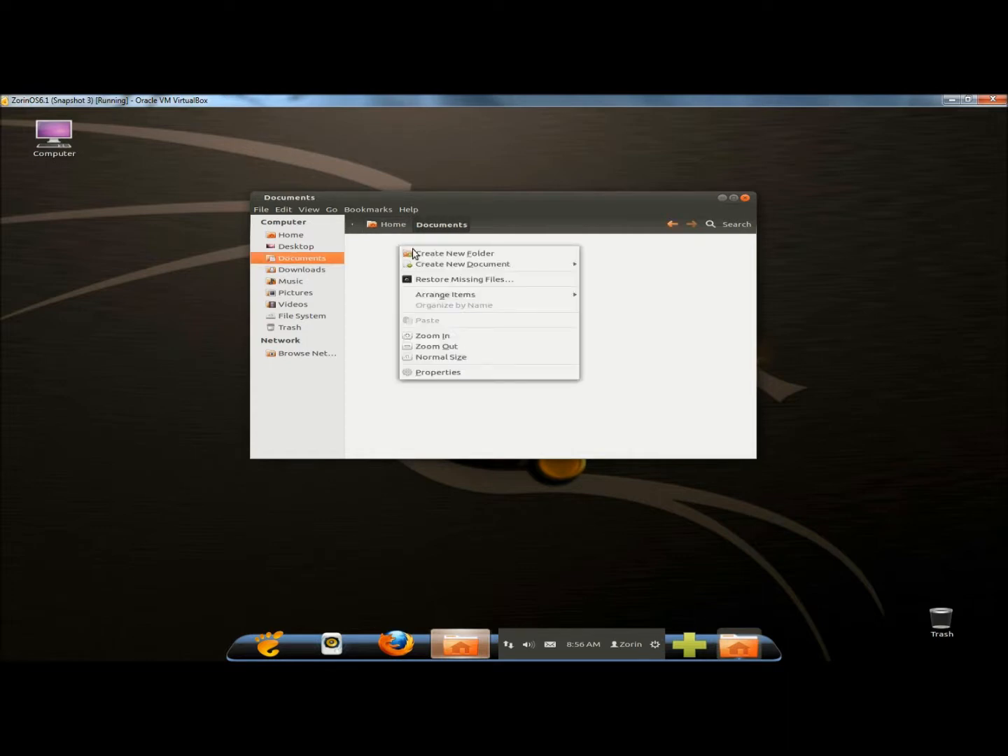
{"action": "left_click", "coordinate": [455, 253]}
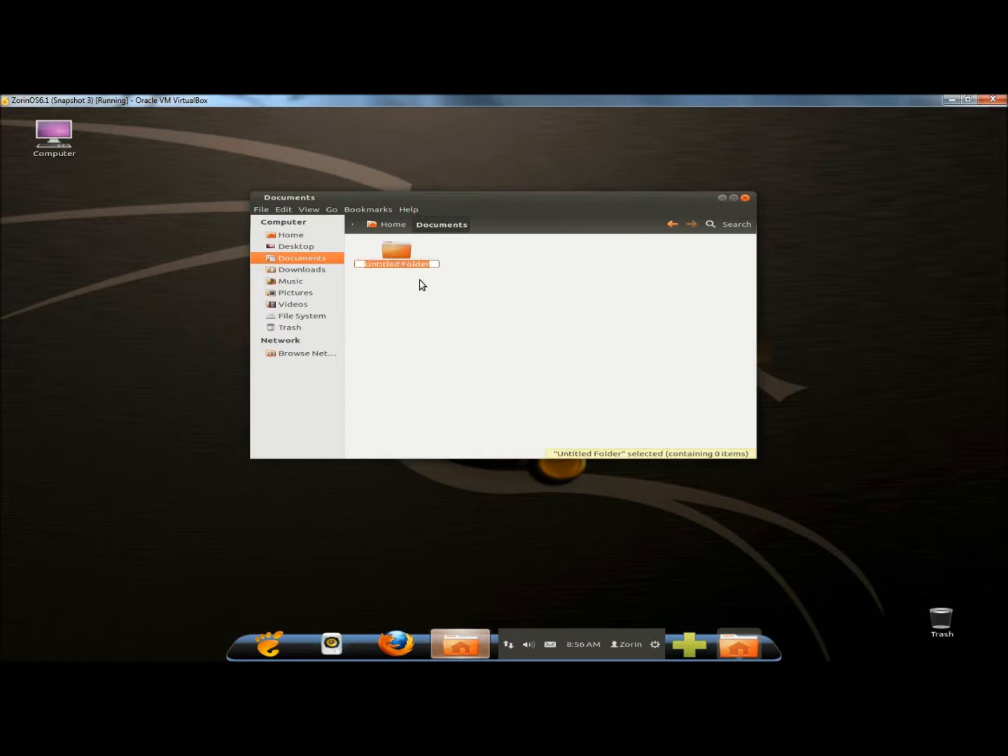
{"action": "type", "text": "new"}
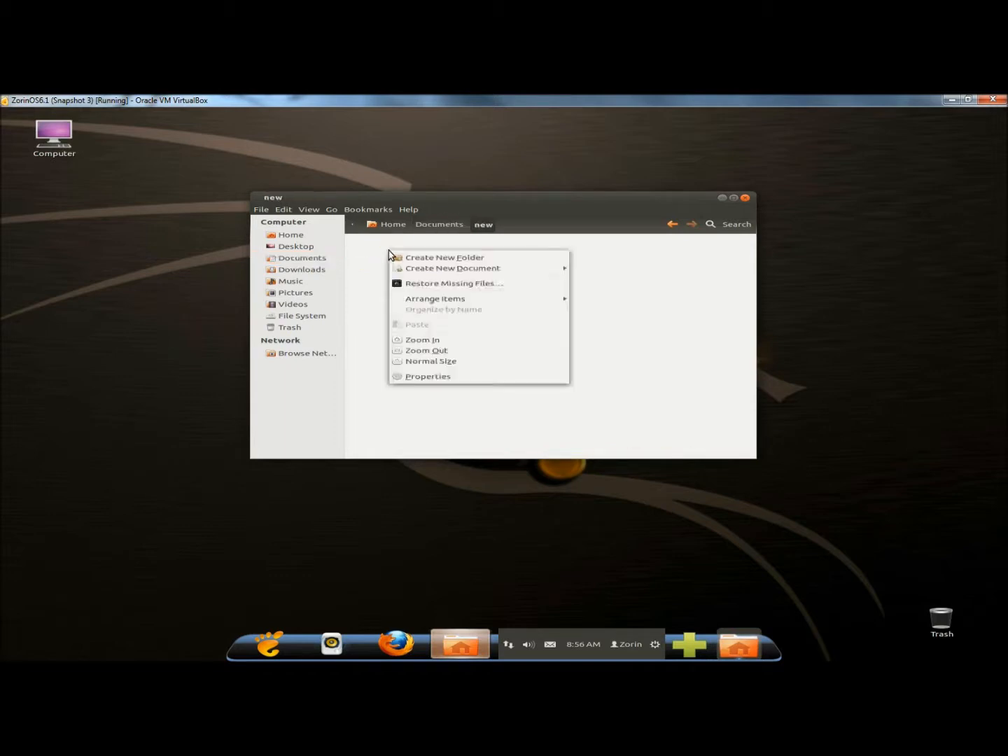
{"action": "mouse_move", "coordinate": [453, 268]}
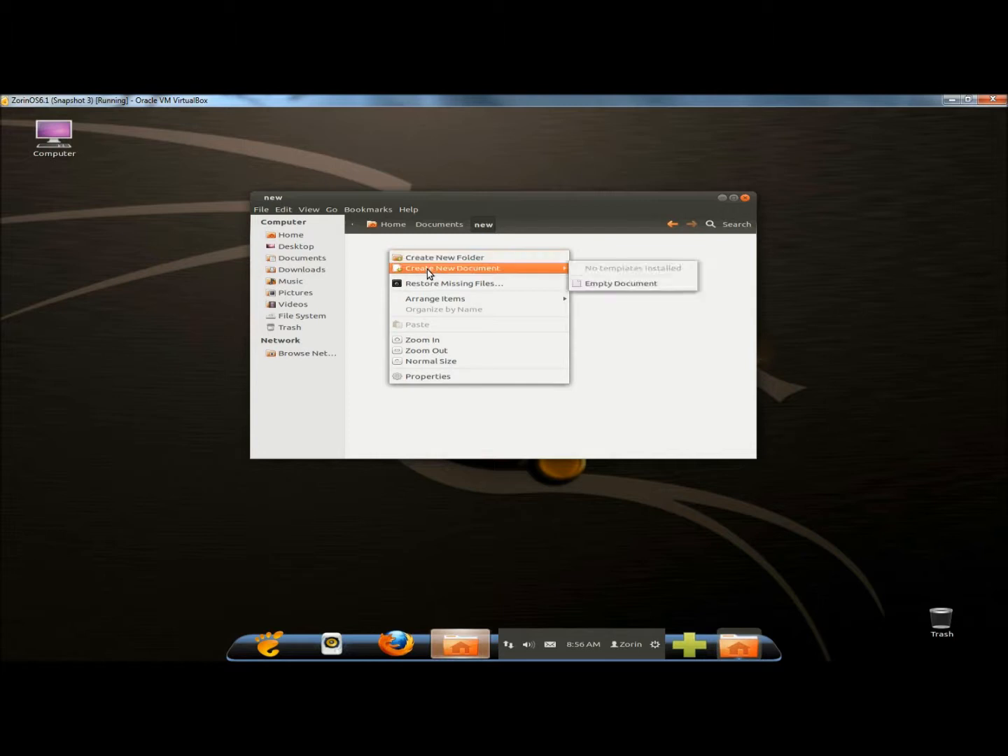
{"action": "mouse_move", "coordinate": [619, 282]}
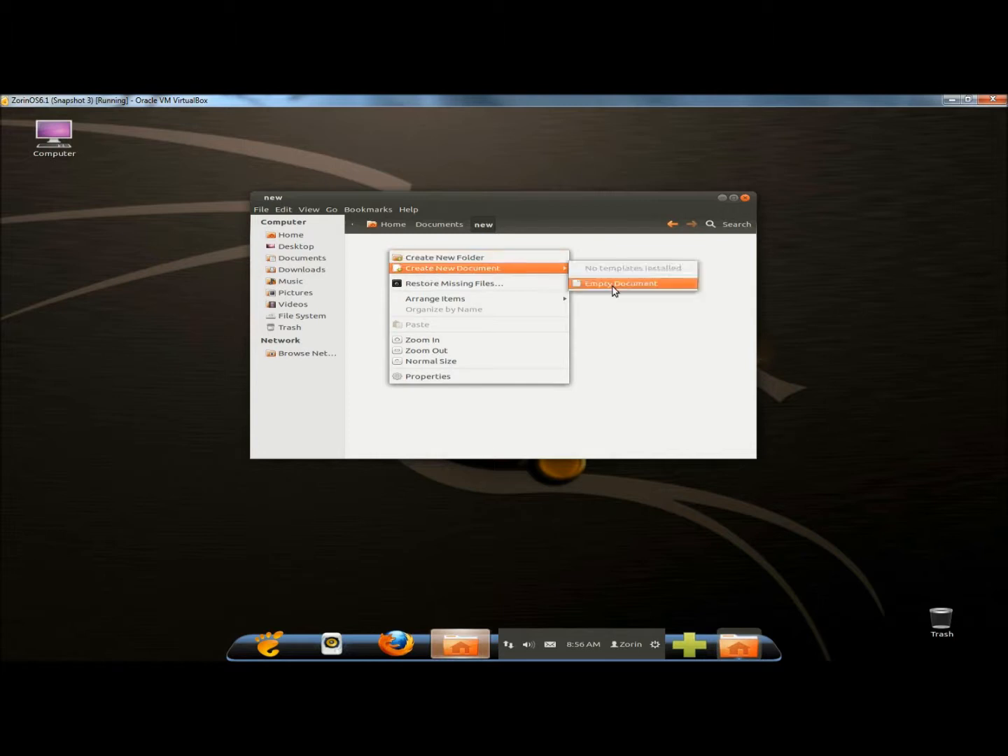
- Add an empty document named 'new' inside the 'new' folder
{"action": "left_click", "coordinate": [620, 283]}
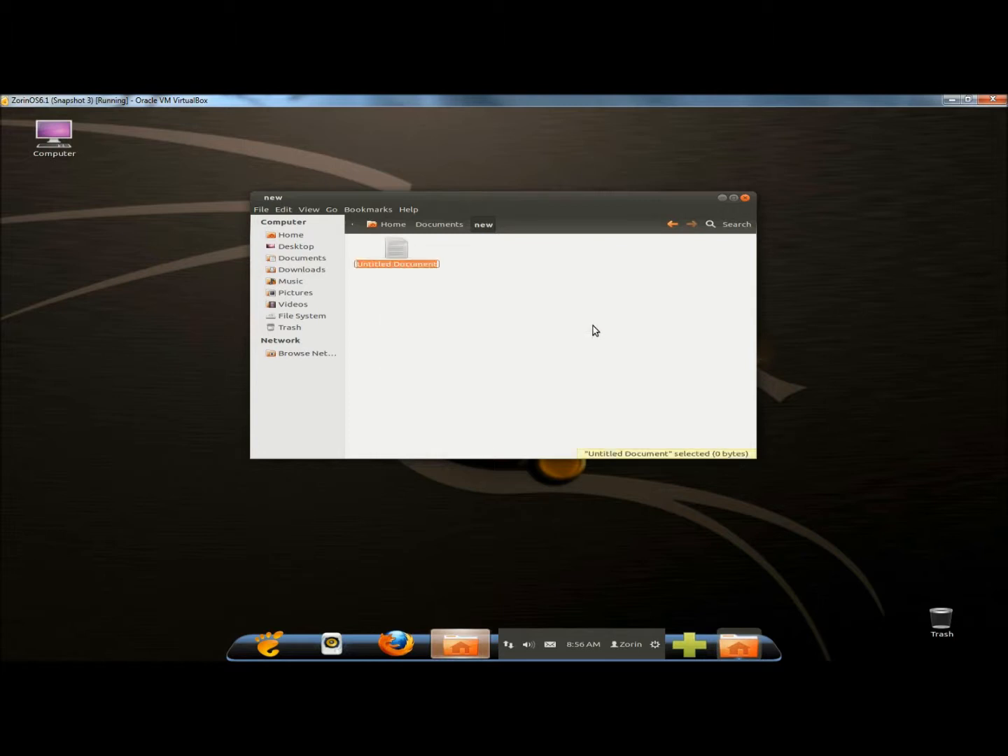
{"action": "type", "text": "new"}
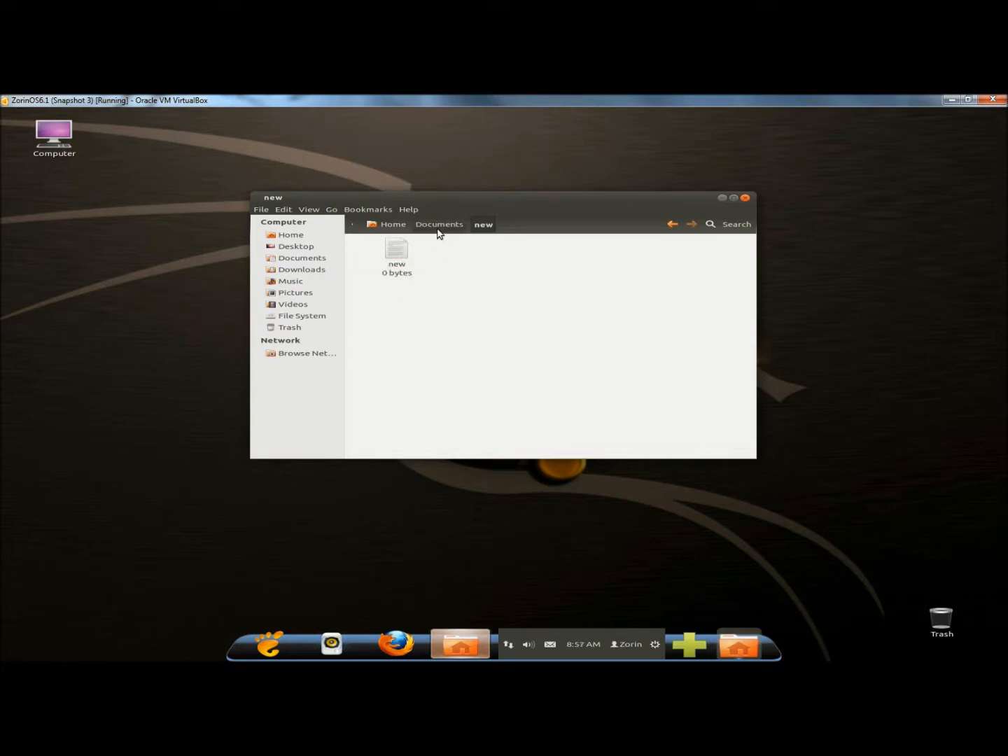
- Return to Documents and bring up the context menu for the 'new' folder
{"action": "left_click", "coordinate": [442, 224]}
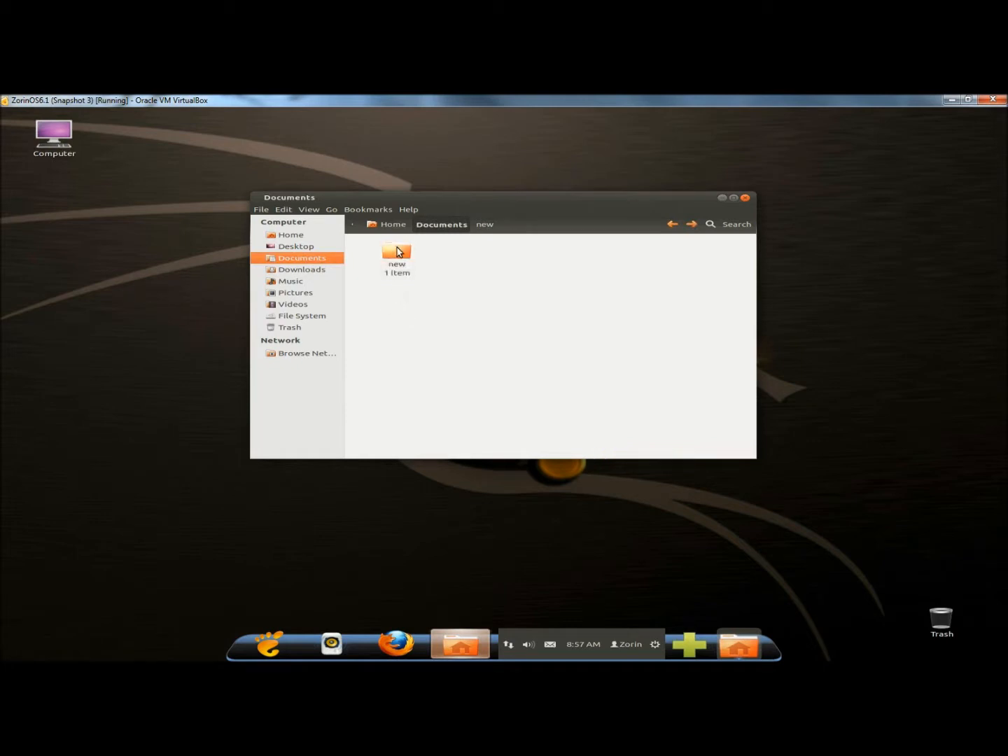
{"action": "right_click", "coordinate": [396, 252]}
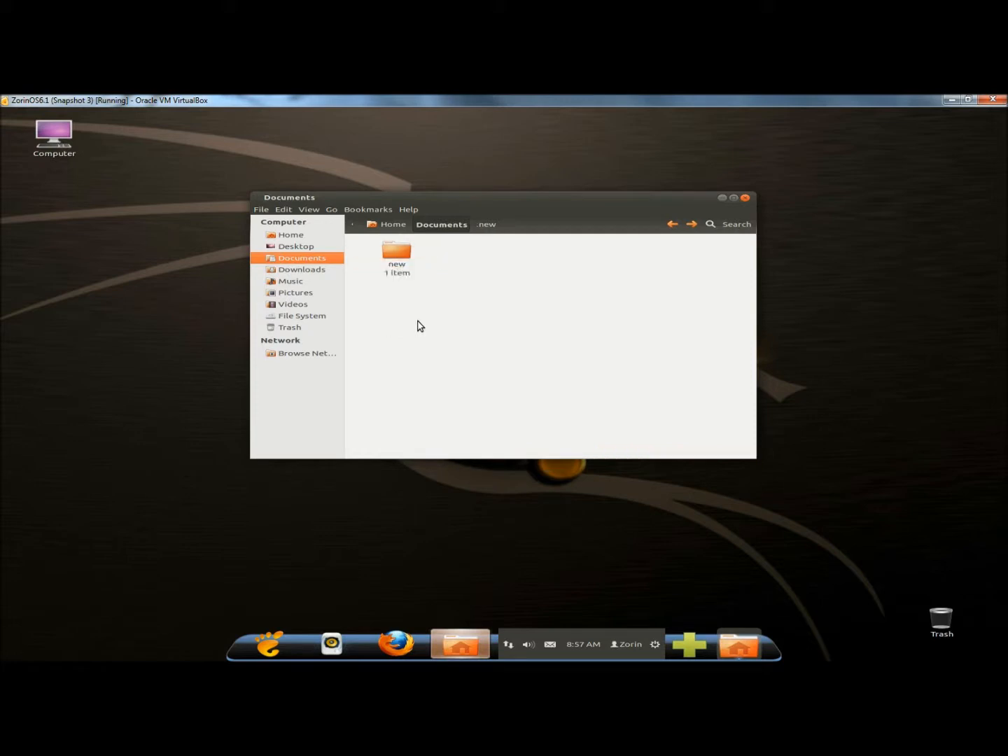
{"action": "mouse_move", "coordinate": [658, 278]}
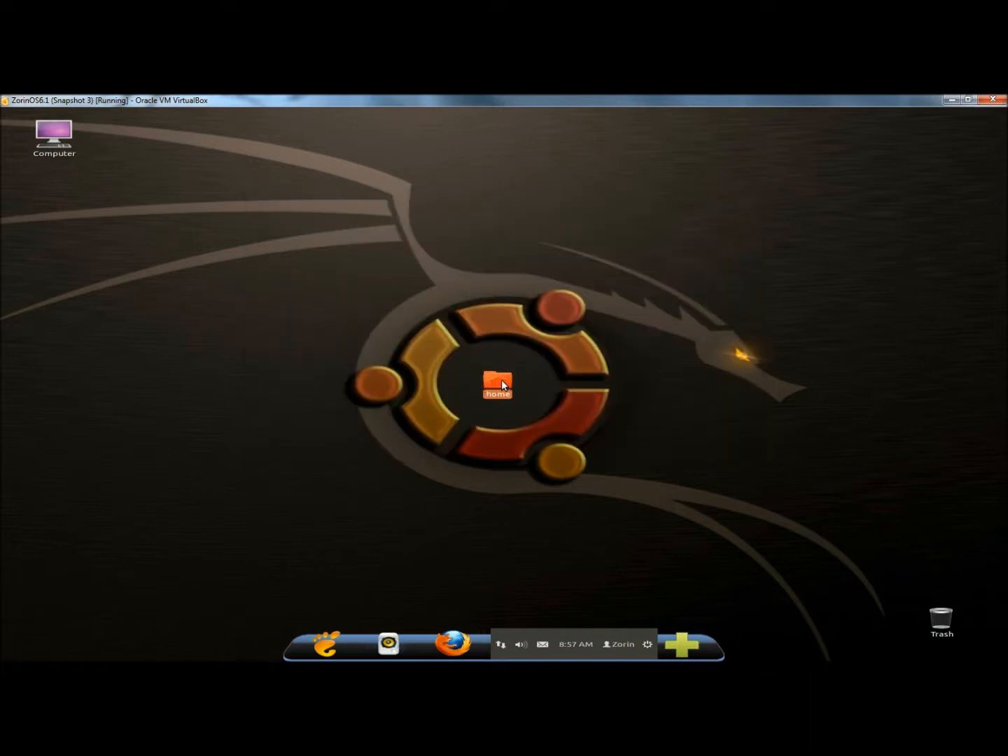
- Open the home folder and go to Documents, which now looks empty
{"action": "double_click", "coordinate": [497, 385]}
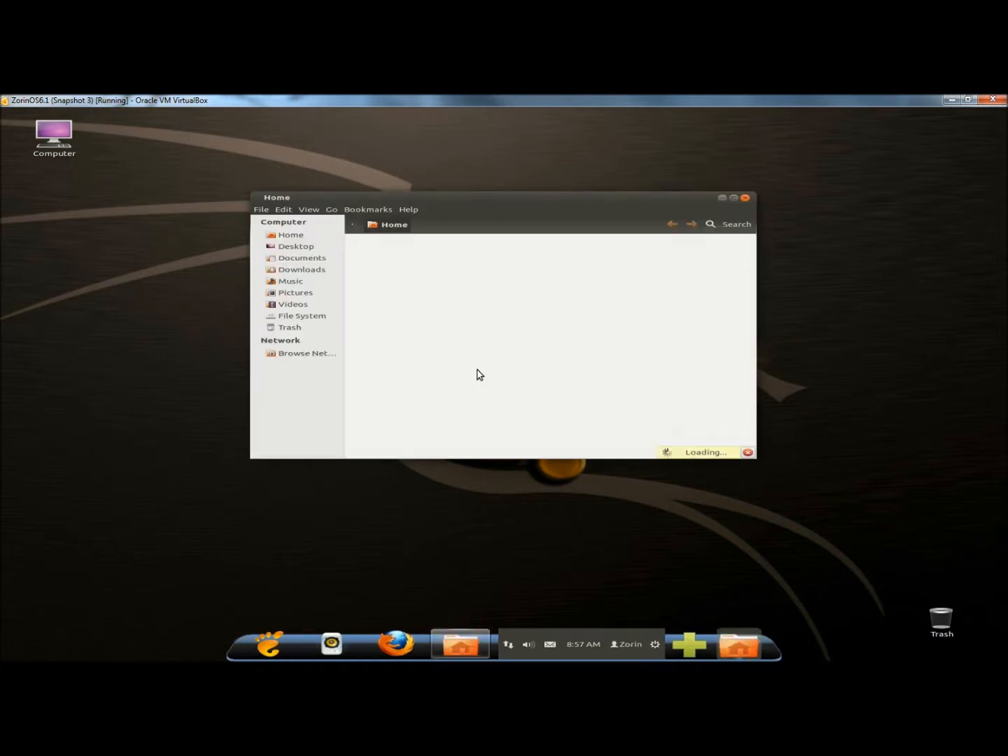
{"action": "left_click", "coordinate": [301, 257]}
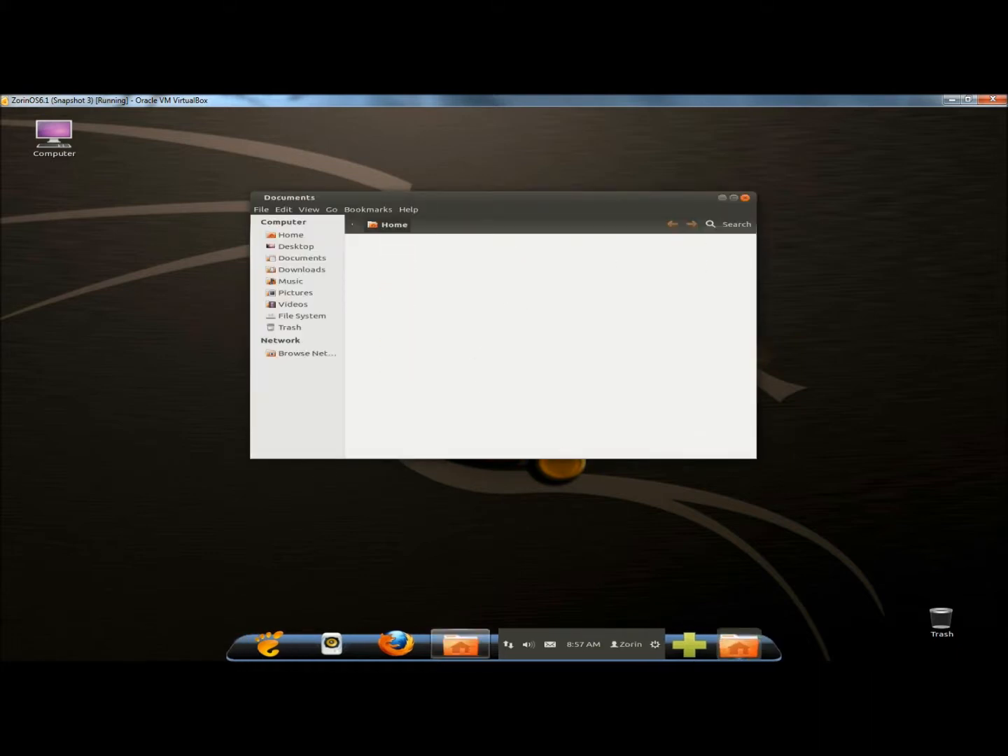
{"action": "left_click", "coordinate": [301, 257]}
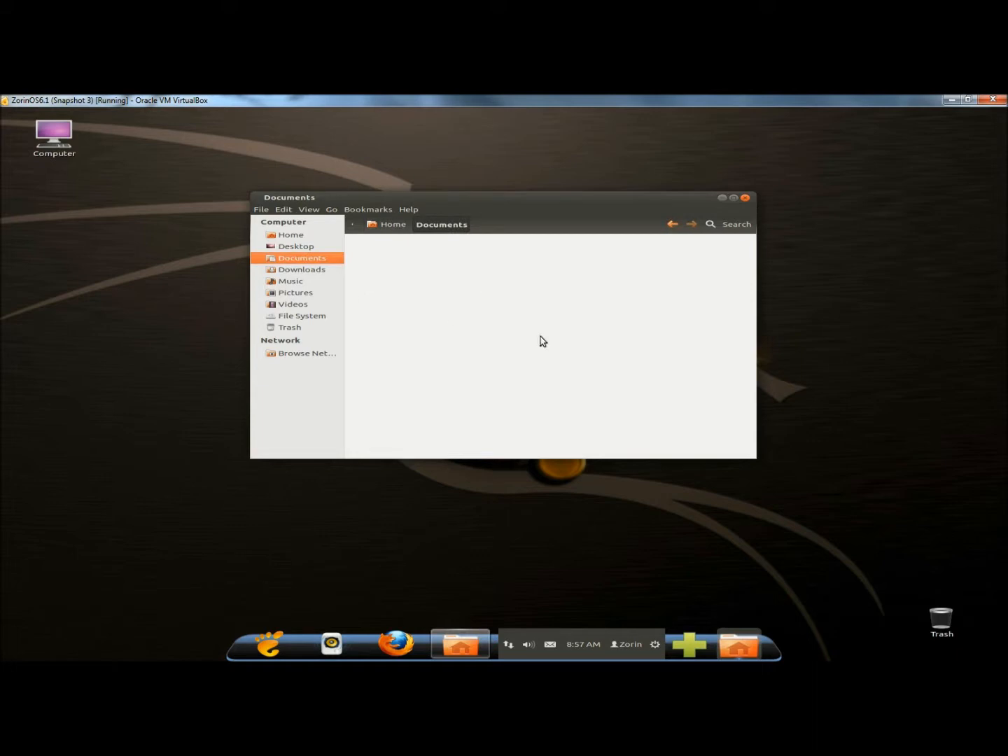
{"action": "key", "text": "ctrl+h"}
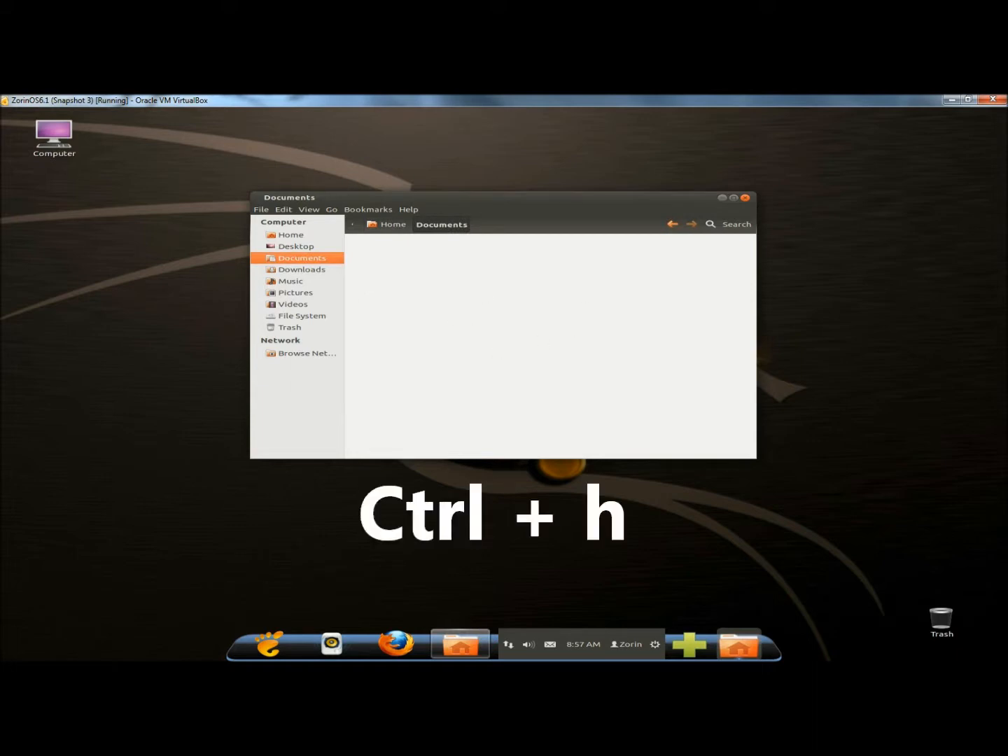
{"action": "key", "text": "ctrl+h"}
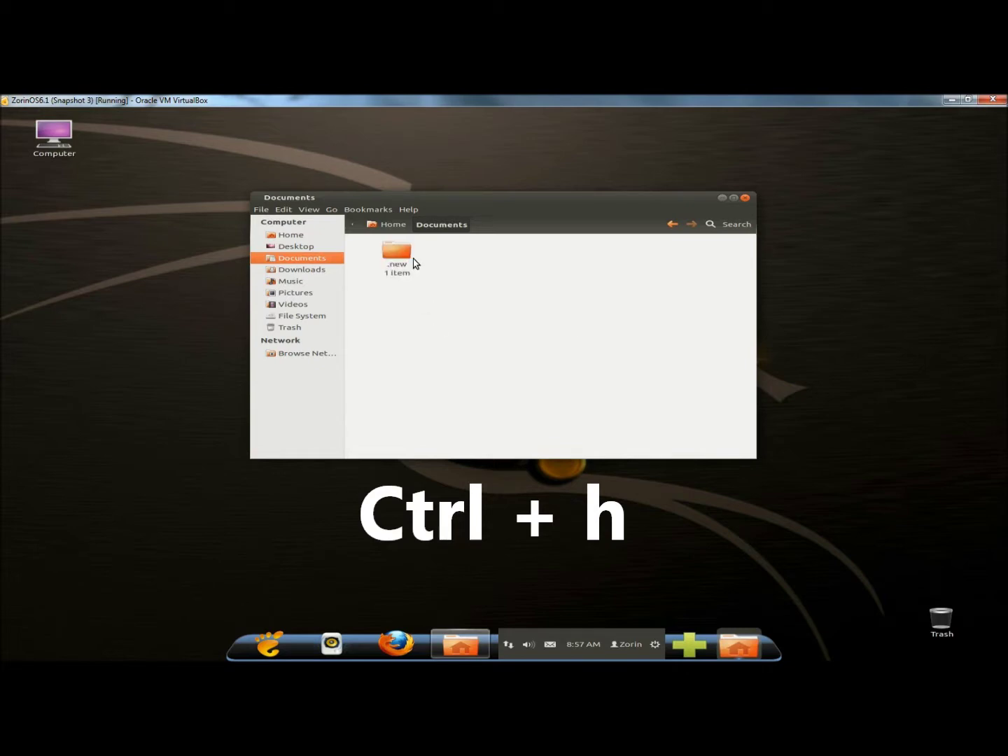
{"action": "key", "text": "ctrl+h"}
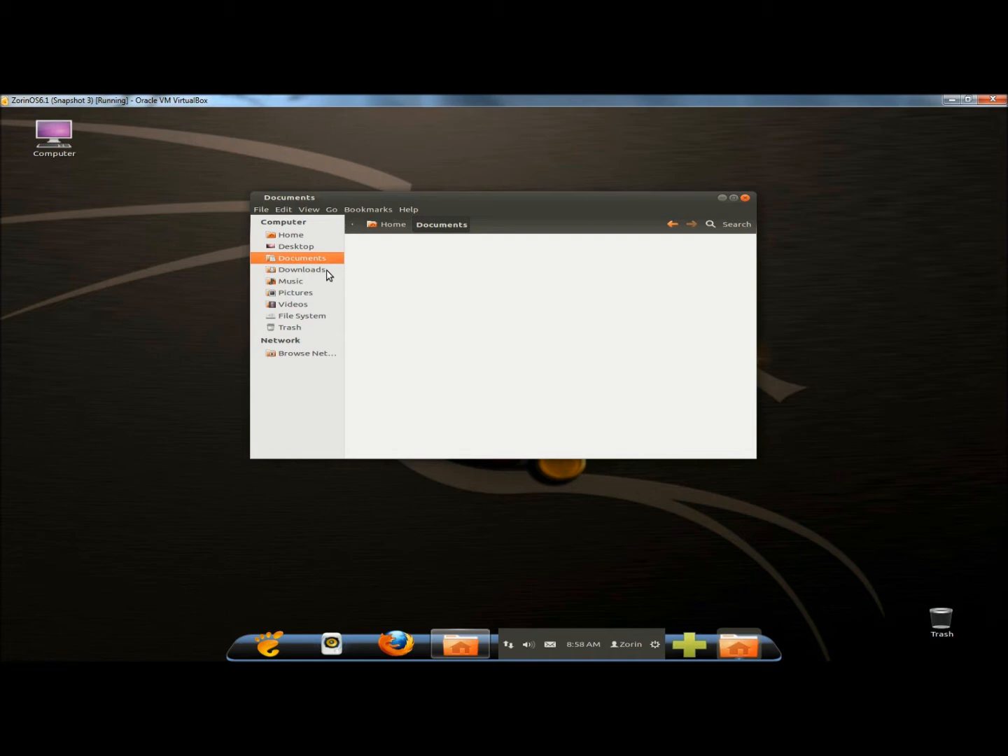
{"action": "mouse_move", "coordinate": [415, 264]}
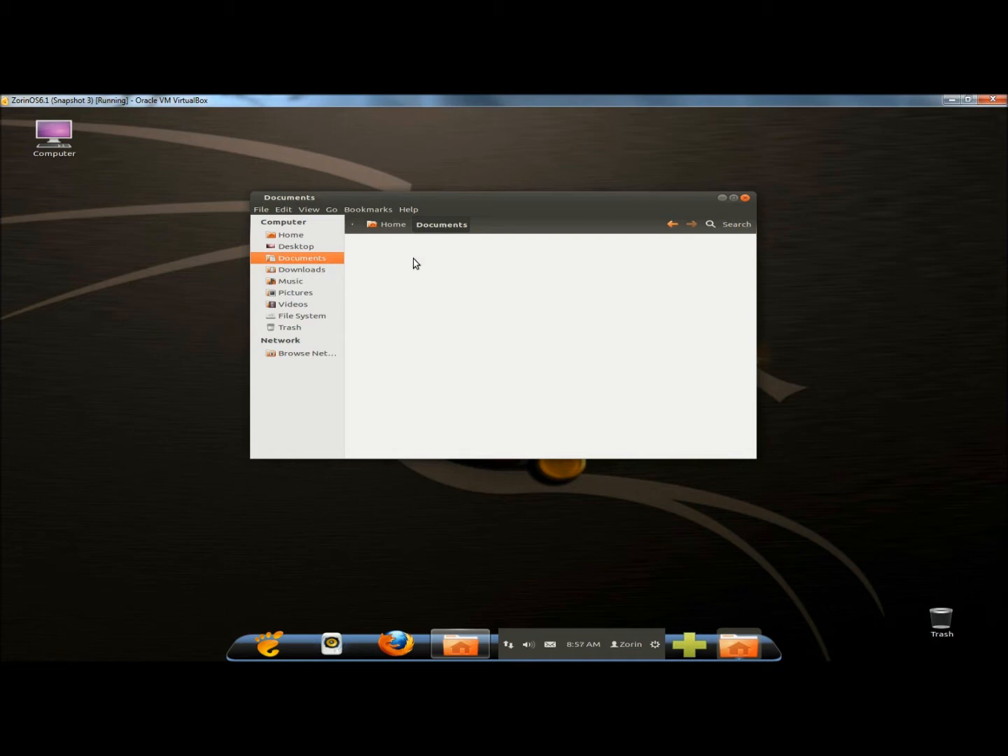
{"action": "mouse_move", "coordinate": [440, 268]}
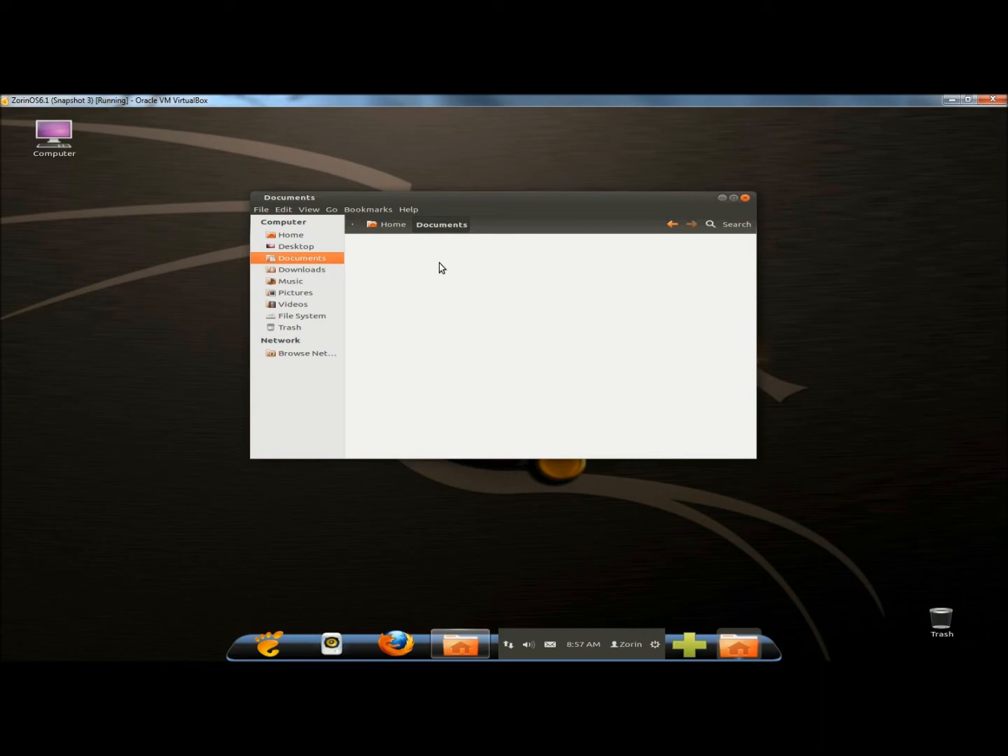